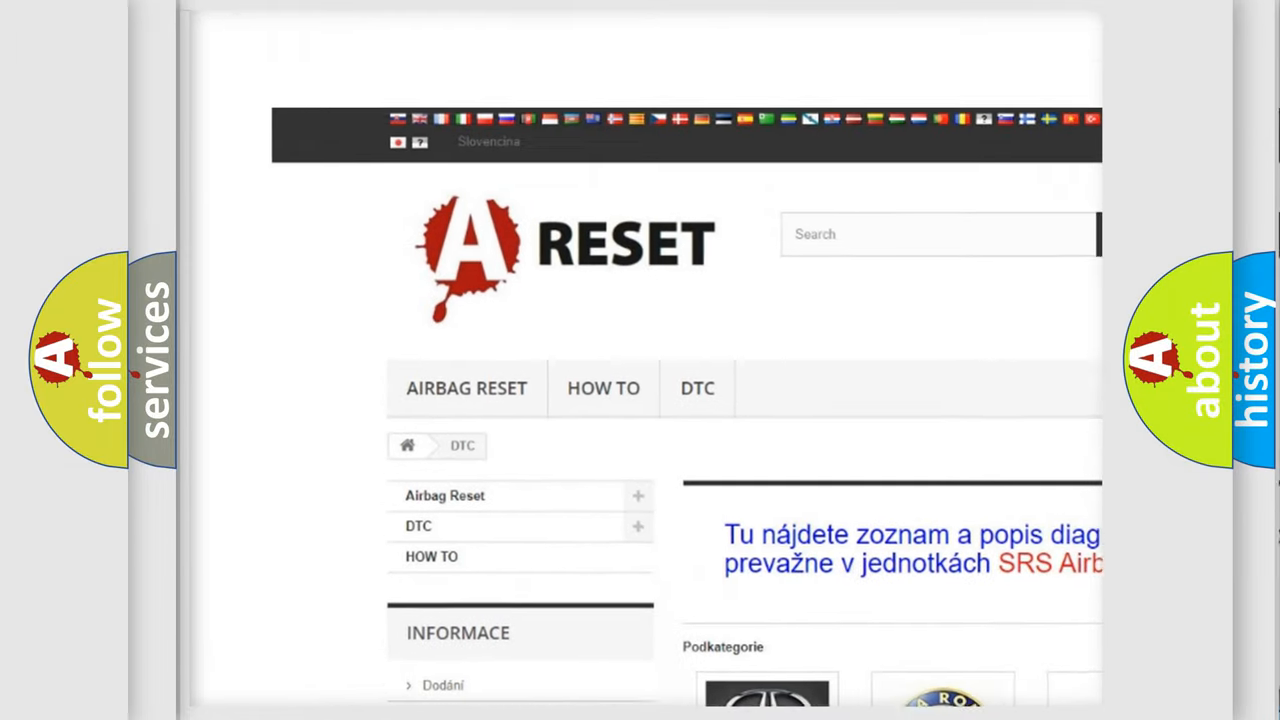
Step: Scroll to the Jeep DTC tile in the brand grid and browse its trouble code list
scroll("down", 3)
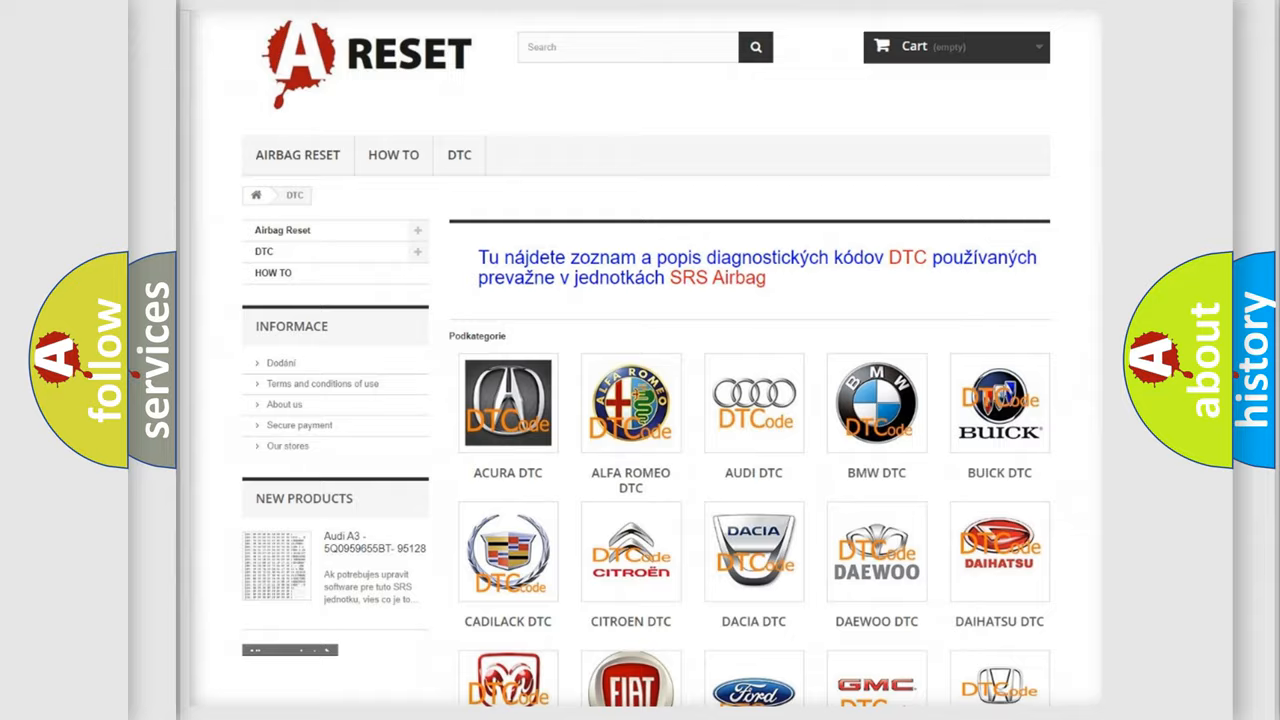
scroll("down", 3)
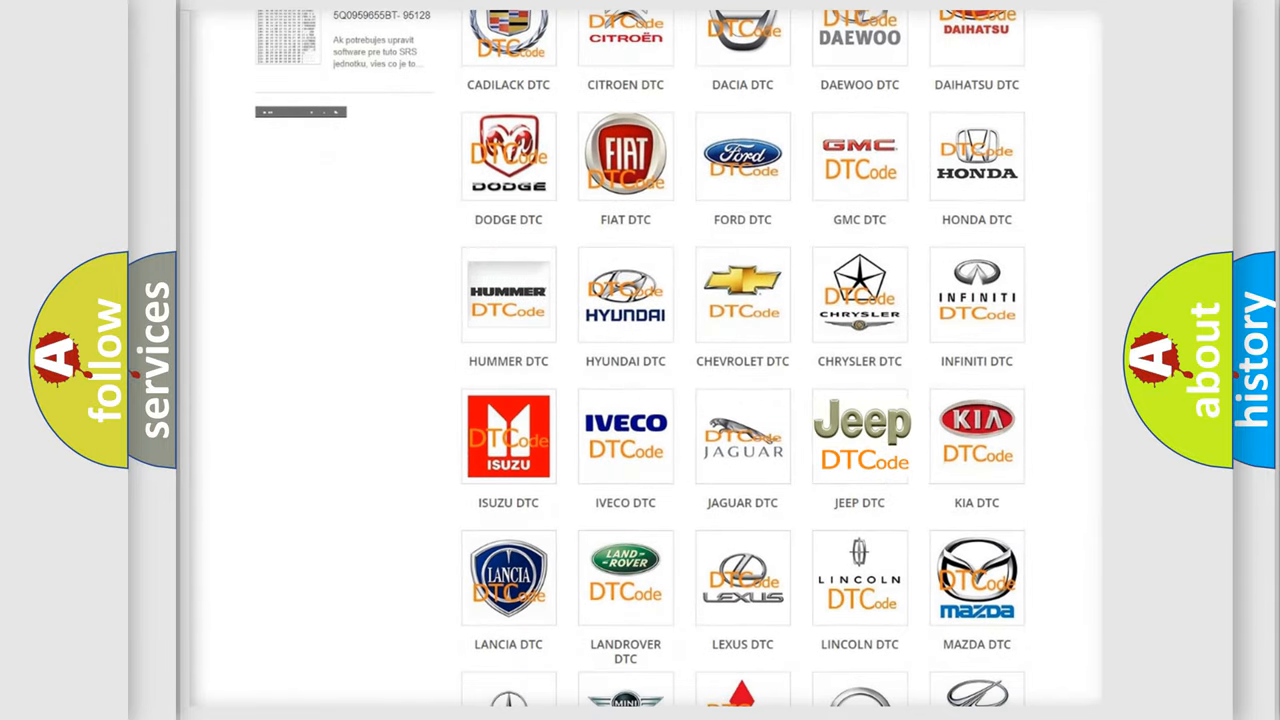
left_click(859, 436)
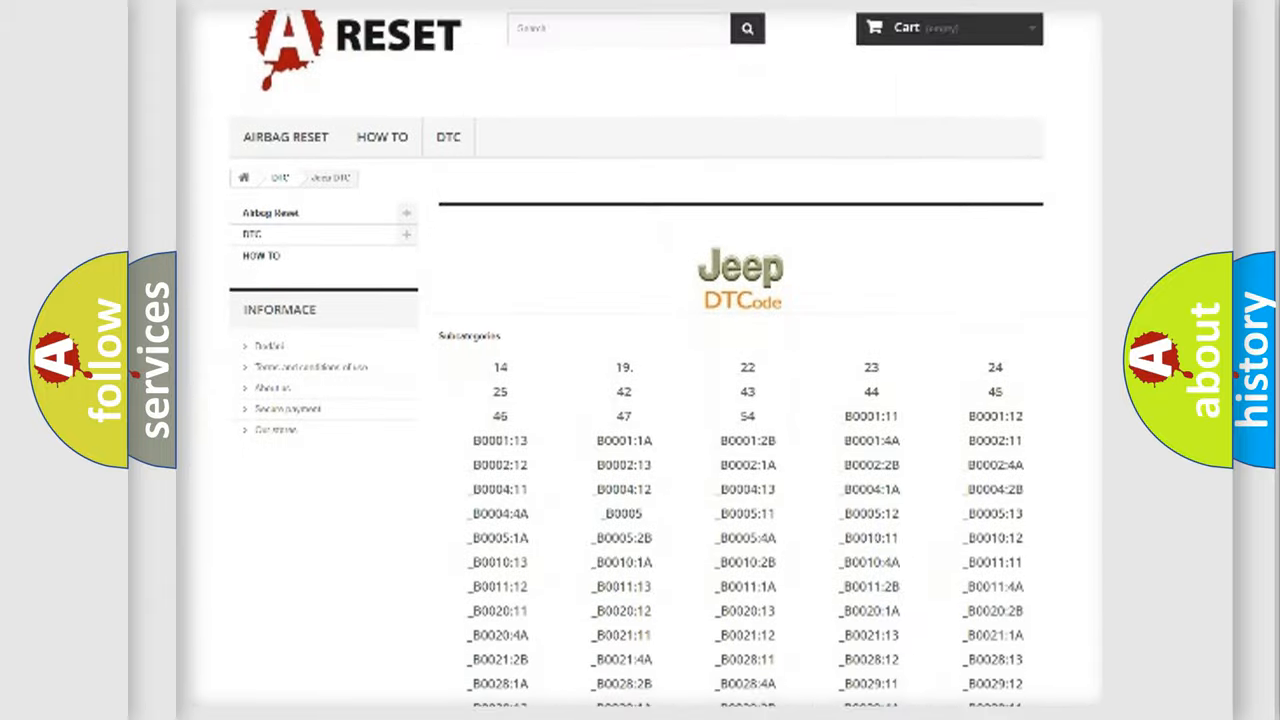
scroll("down", 3)
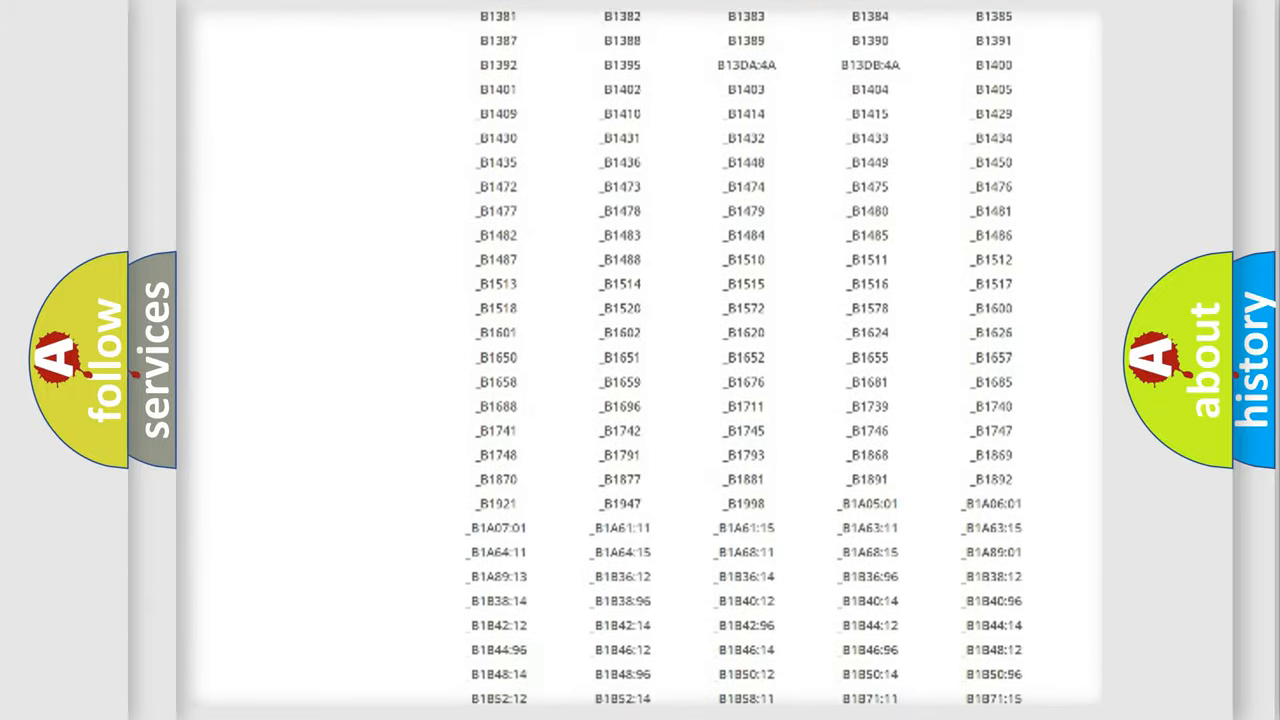